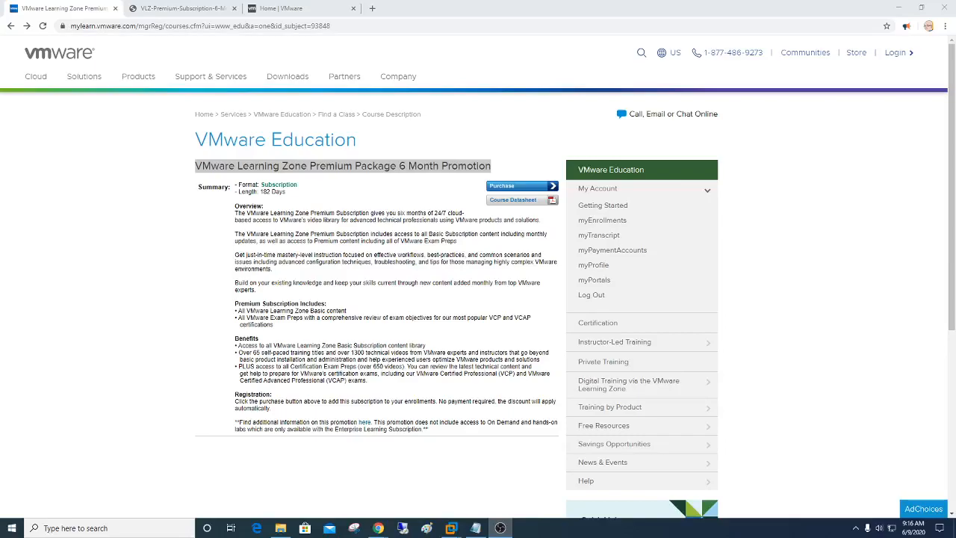
{"action": "mouse_move", "coordinate": [862, 336]}
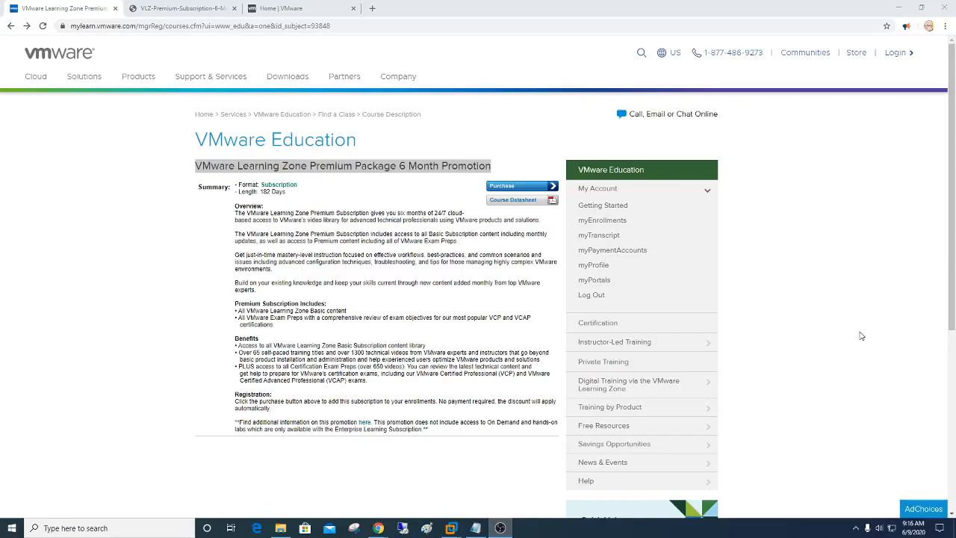
{"action": "mouse_move", "coordinate": [836, 313]}
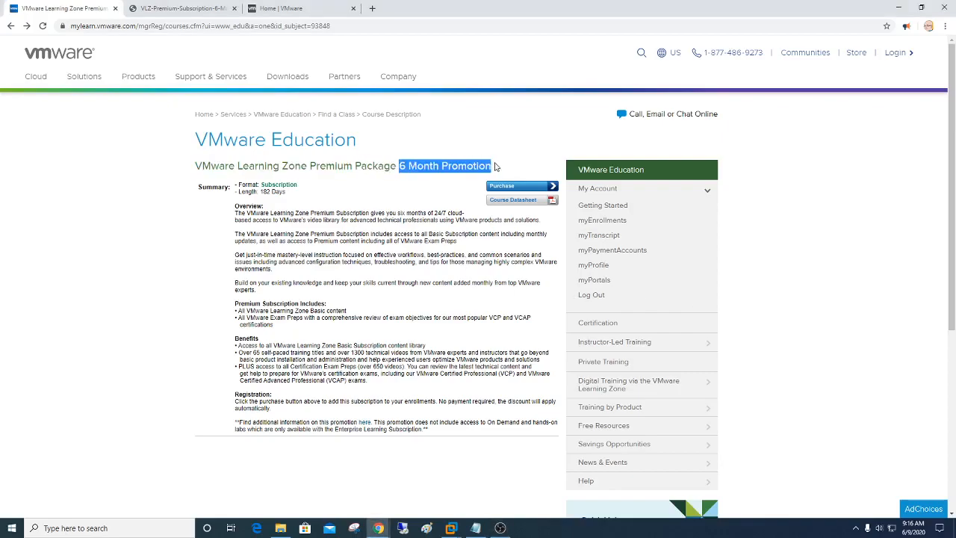
{"action": "mouse_move", "coordinate": [116, 176]}
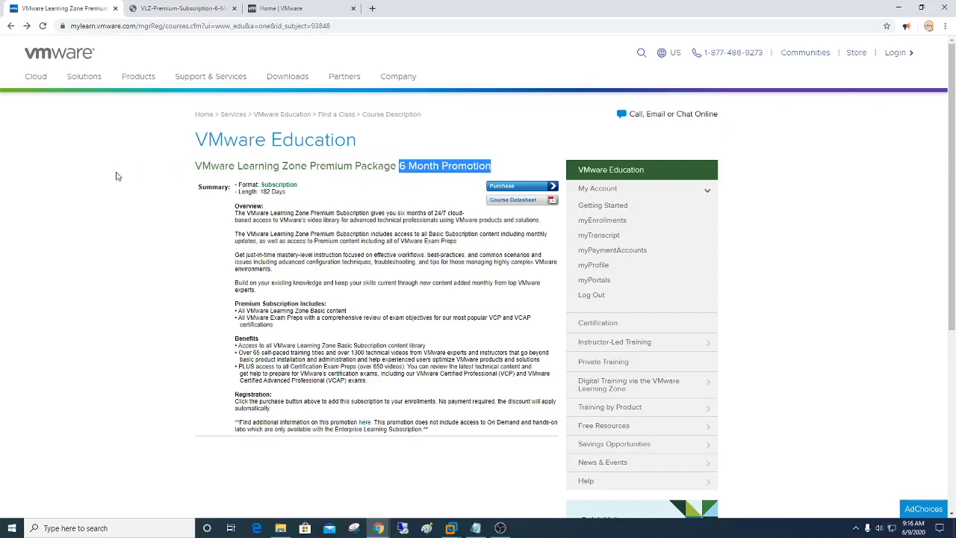
{"action": "mouse_move", "coordinate": [117, 171]}
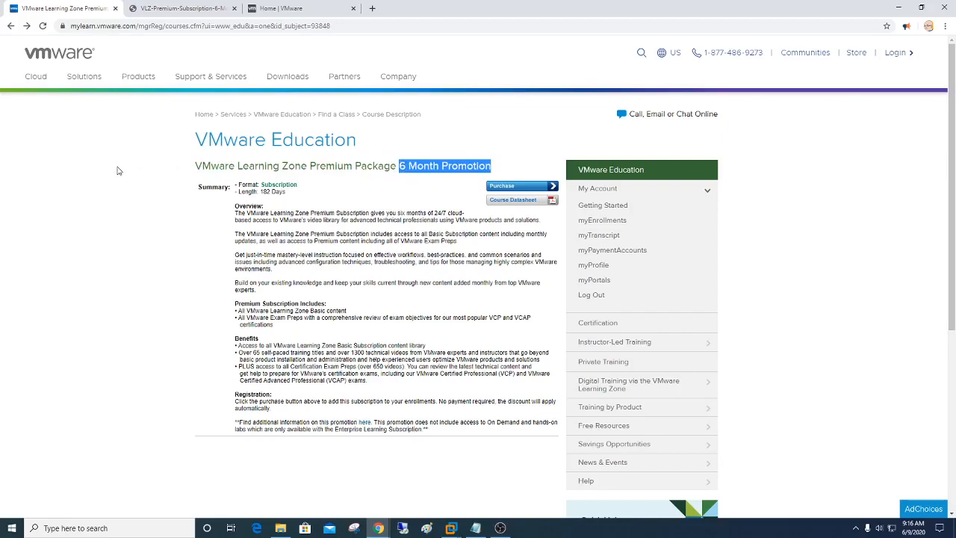
{"action": "mouse_move", "coordinate": [180, 7]}
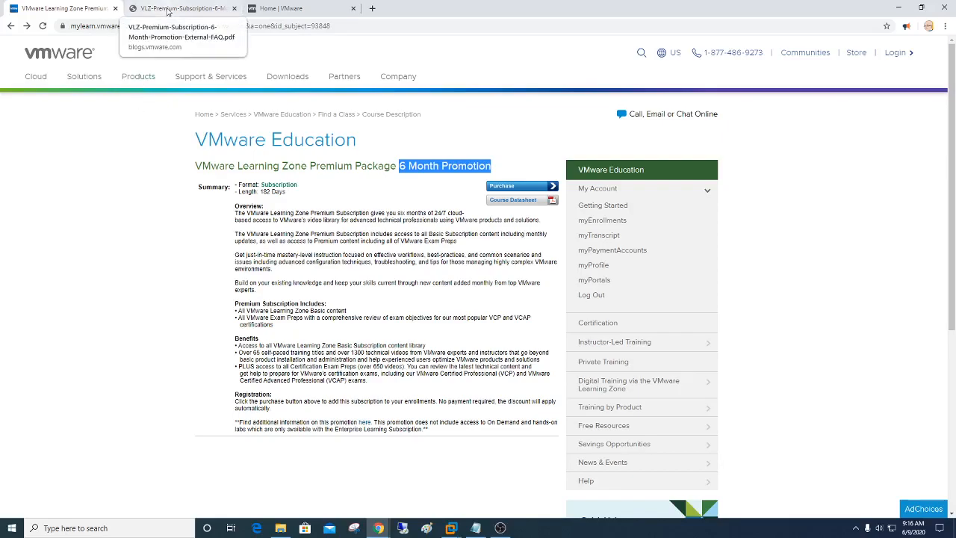
Step: Review the promotion FAQ's duration and steps, then search the Learning Zone for 'nsx'
{"action": "left_click", "coordinate": [179, 8]}
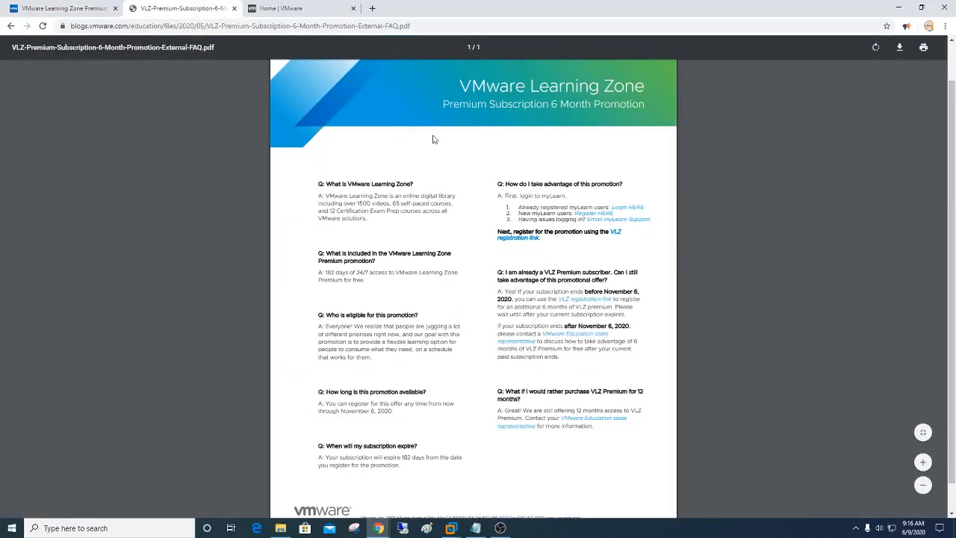
{"action": "mouse_move", "coordinate": [470, 168]}
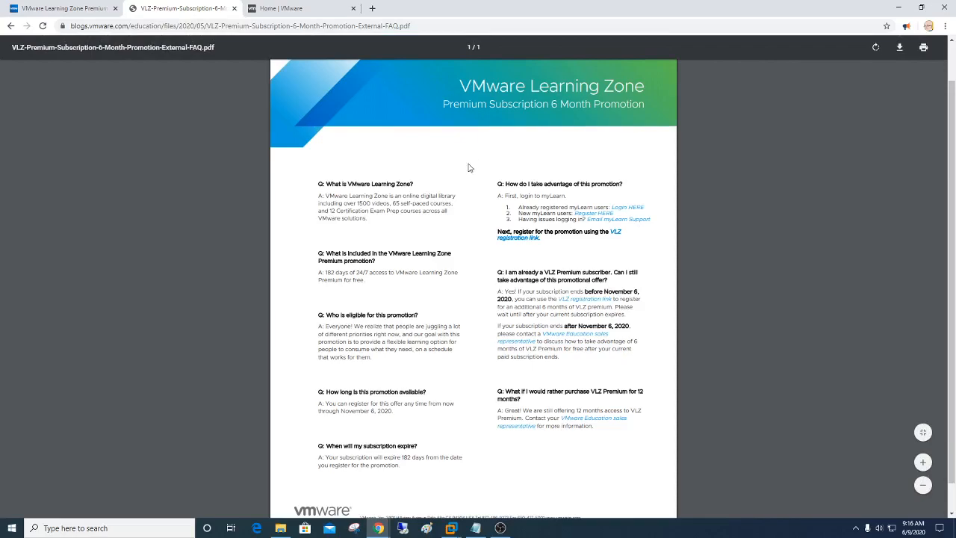
{"action": "mouse_move", "coordinate": [296, 372]}
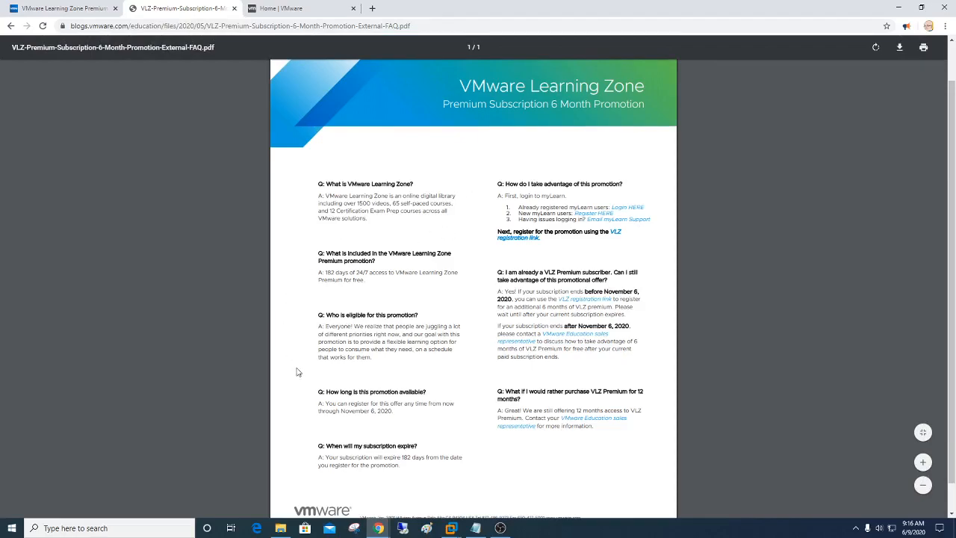
{"action": "left_click_drag", "start_coordinate": [321, 403], "coordinate": [391, 410]}
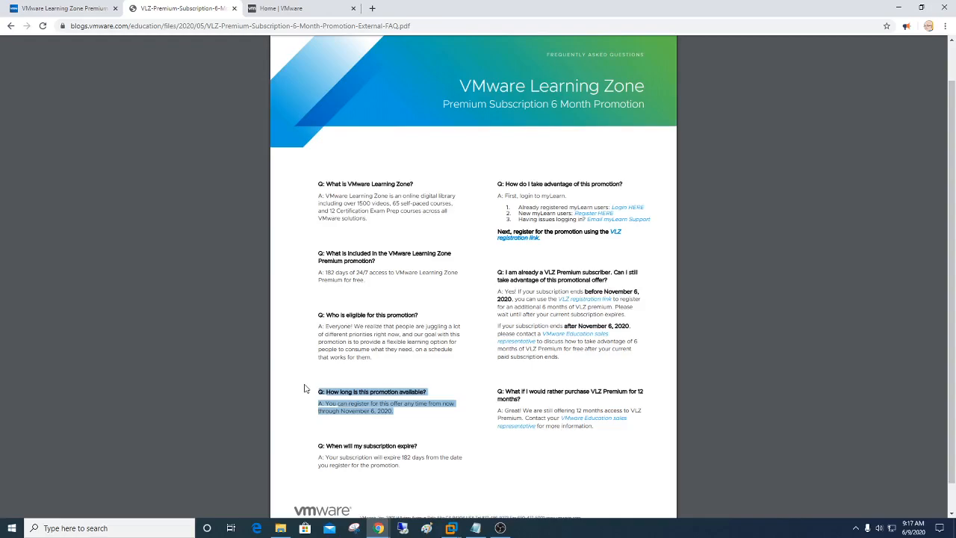
{"action": "mouse_move", "coordinate": [306, 375]}
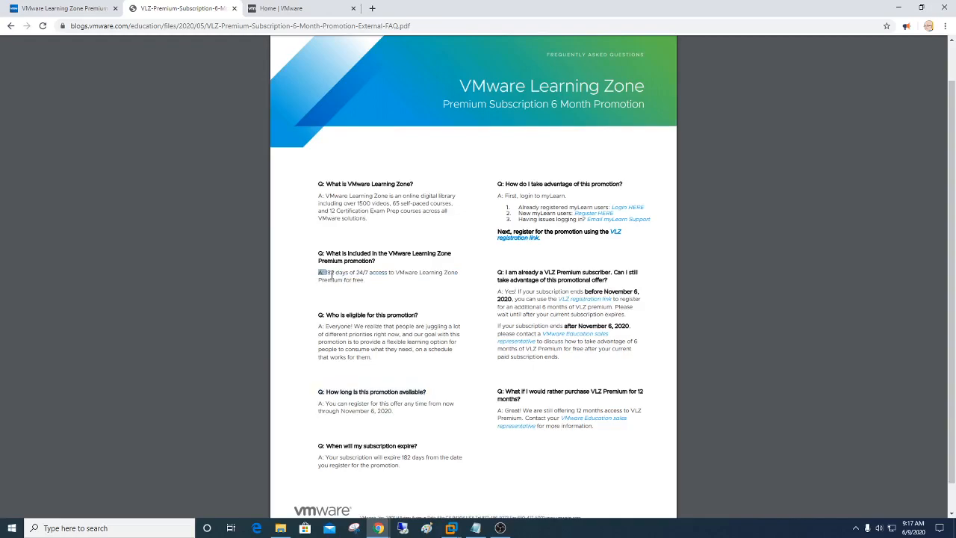
{"action": "left_click_drag", "start_coordinate": [317, 272], "coordinate": [366, 281]}
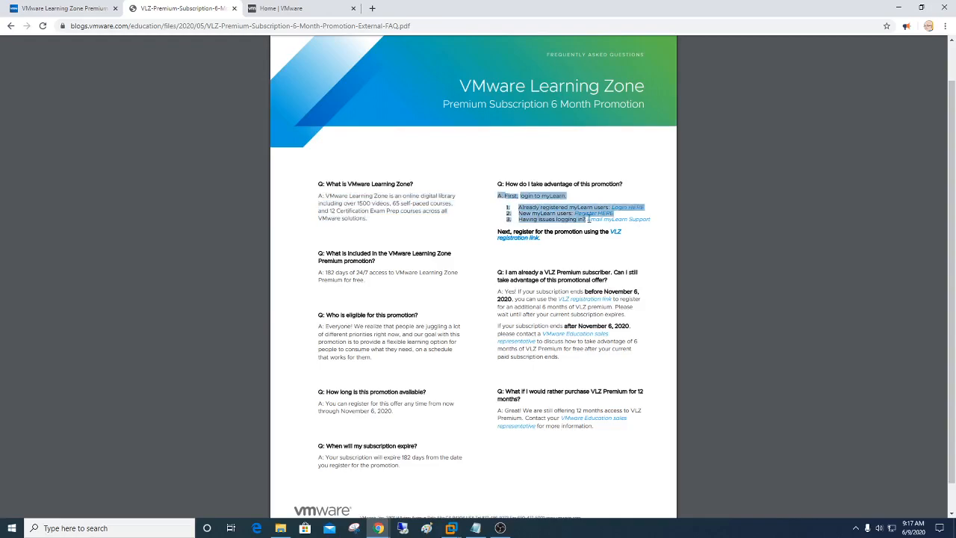
{"action": "mouse_move", "coordinate": [617, 218]}
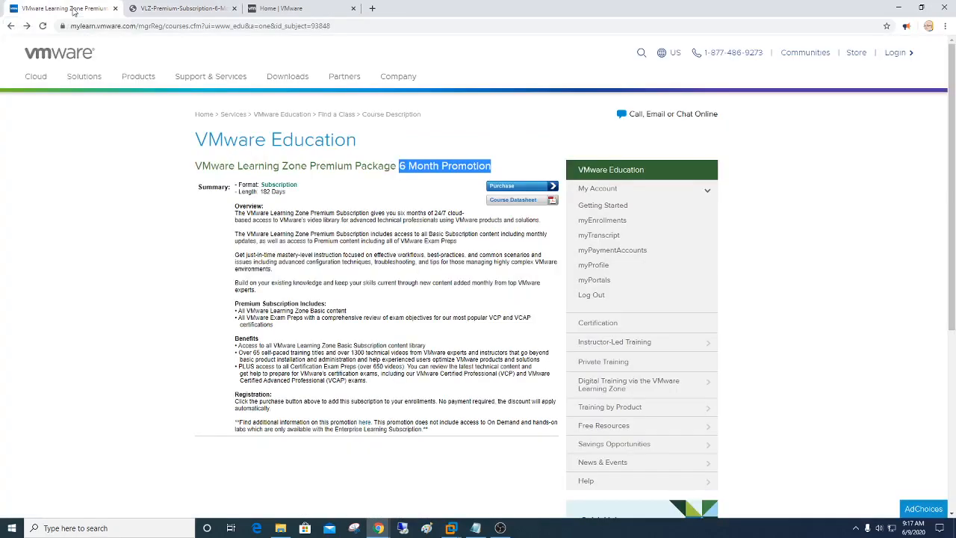
{"action": "mouse_move", "coordinate": [328, 199]}
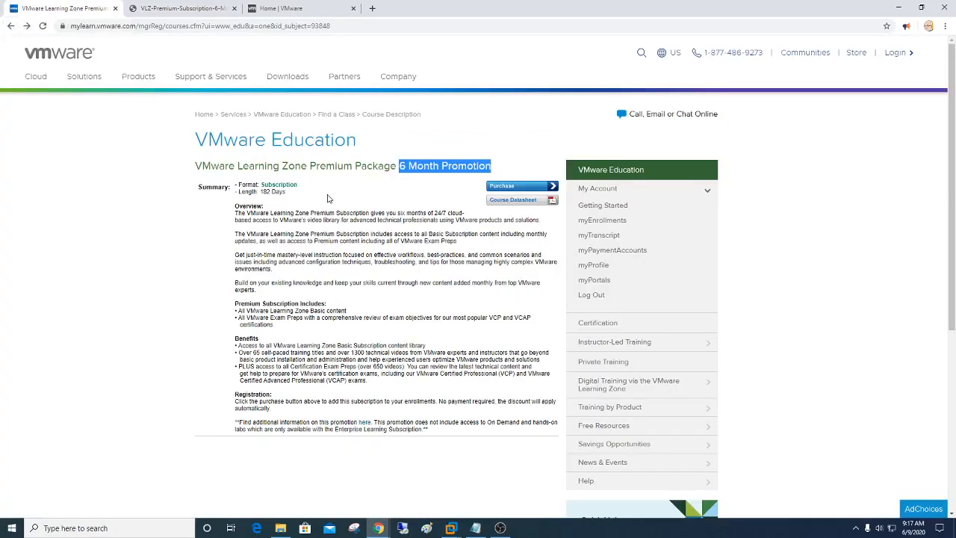
{"action": "mouse_move", "coordinate": [502, 194]}
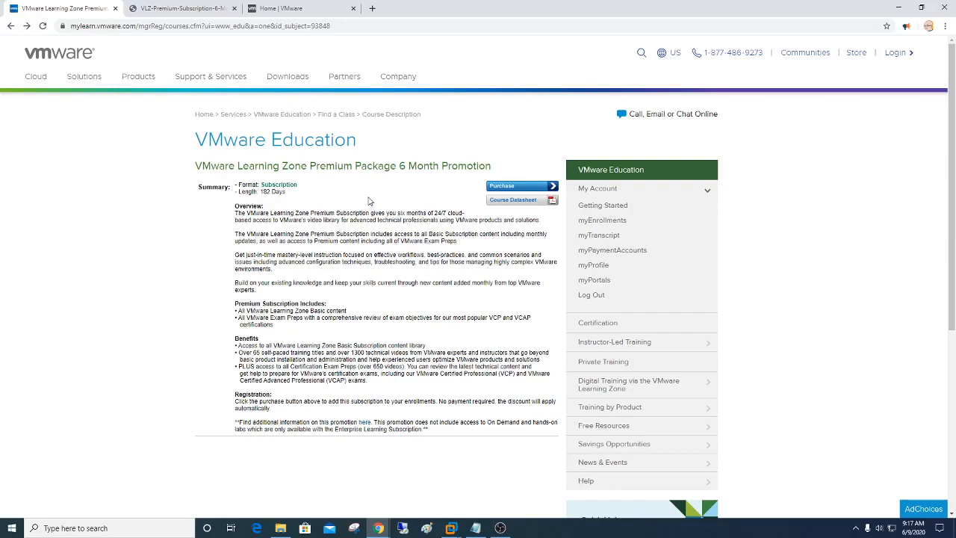
{"action": "mouse_move", "coordinate": [356, 193]}
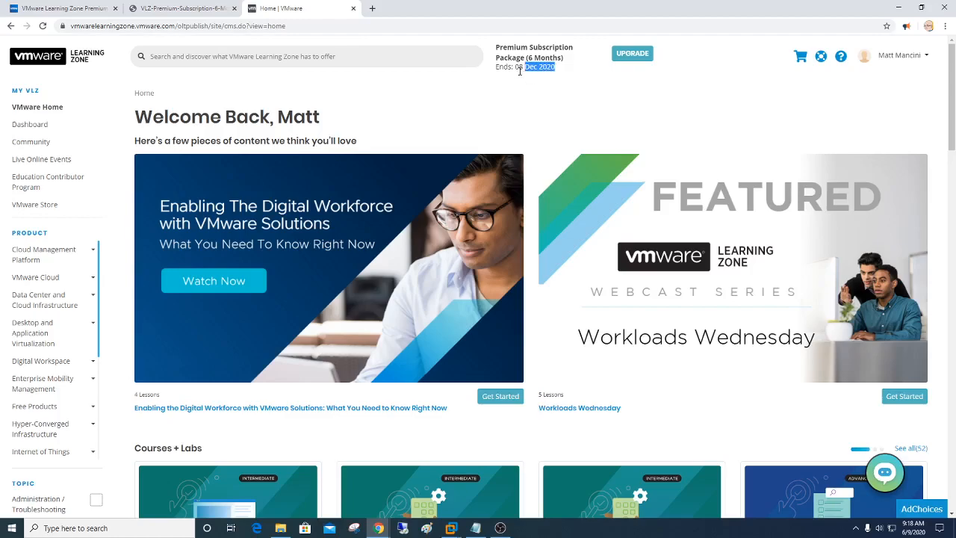
{"action": "mouse_move", "coordinate": [503, 91]}
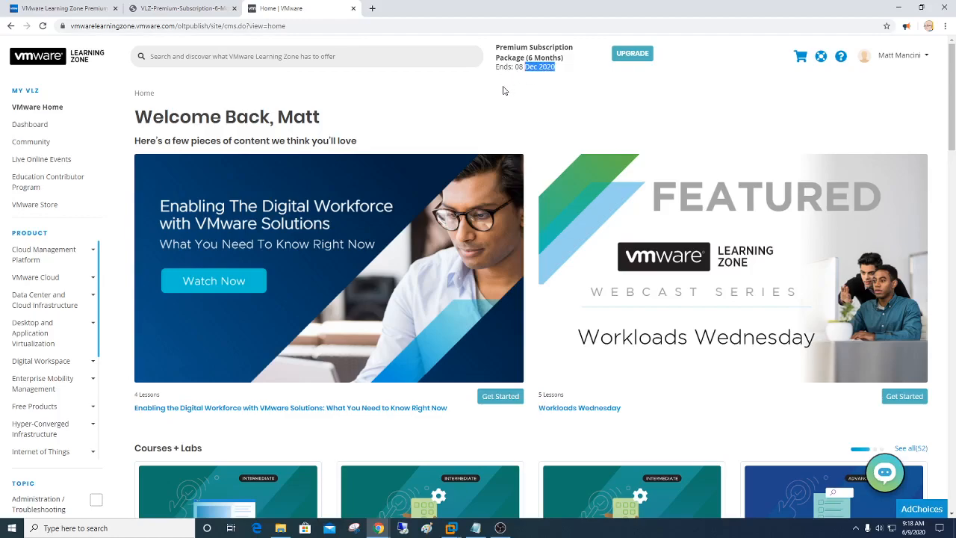
{"action": "mouse_move", "coordinate": [361, 88]}
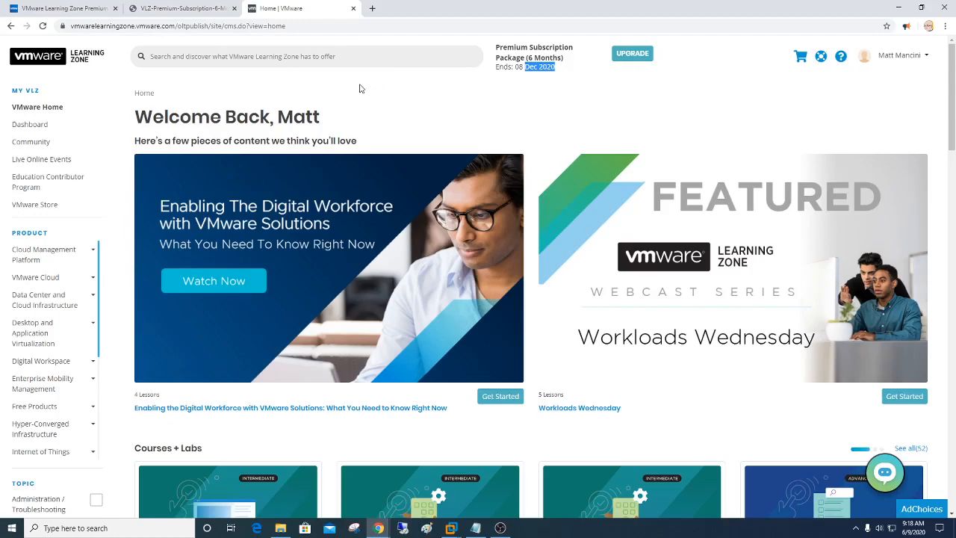
{"action": "mouse_move", "coordinate": [346, 88]}
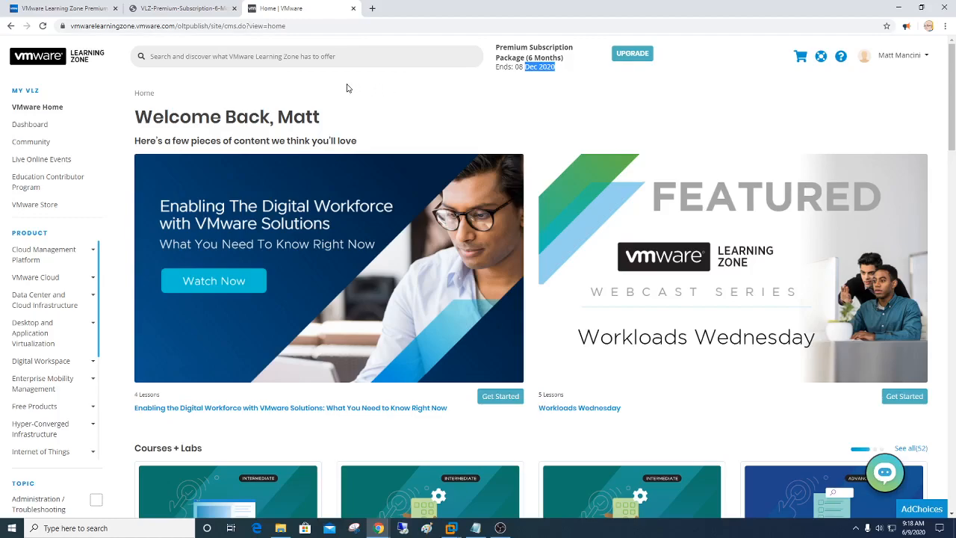
{"action": "mouse_move", "coordinate": [414, 92]}
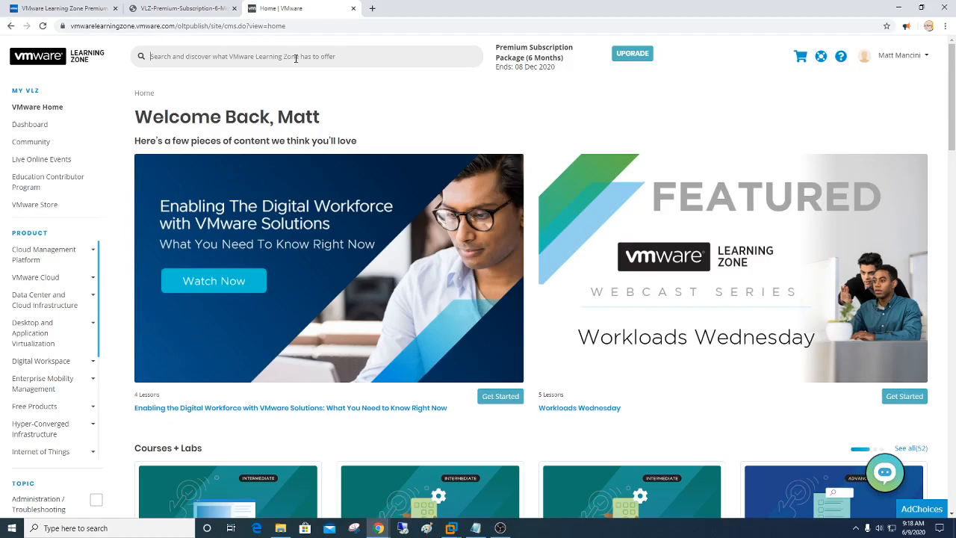
{"action": "type", "text": "nsx"}
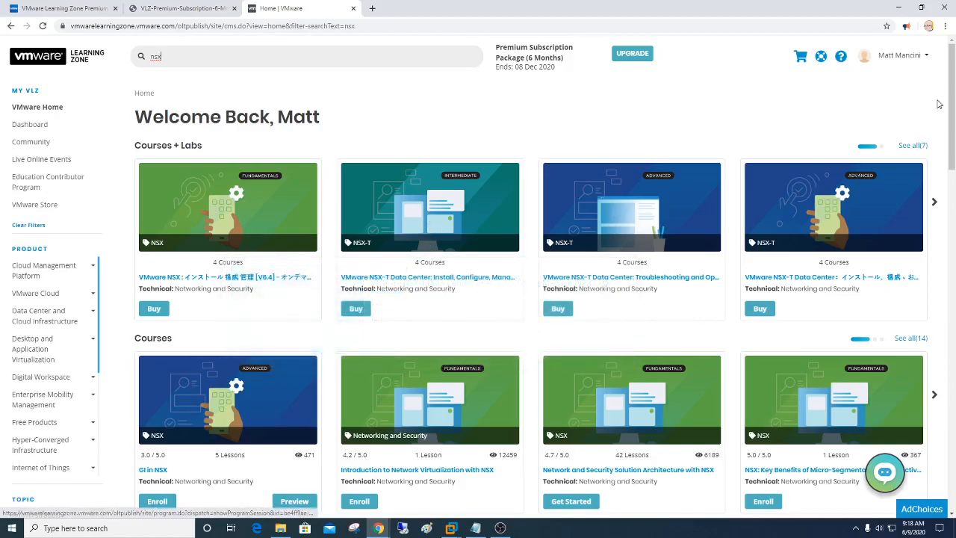
Step: Enroll in Introduction to Network Virtualization with NSX from the Courses results and confirm
{"action": "scroll", "scroll_direction": "down", "scroll_amount": 3}
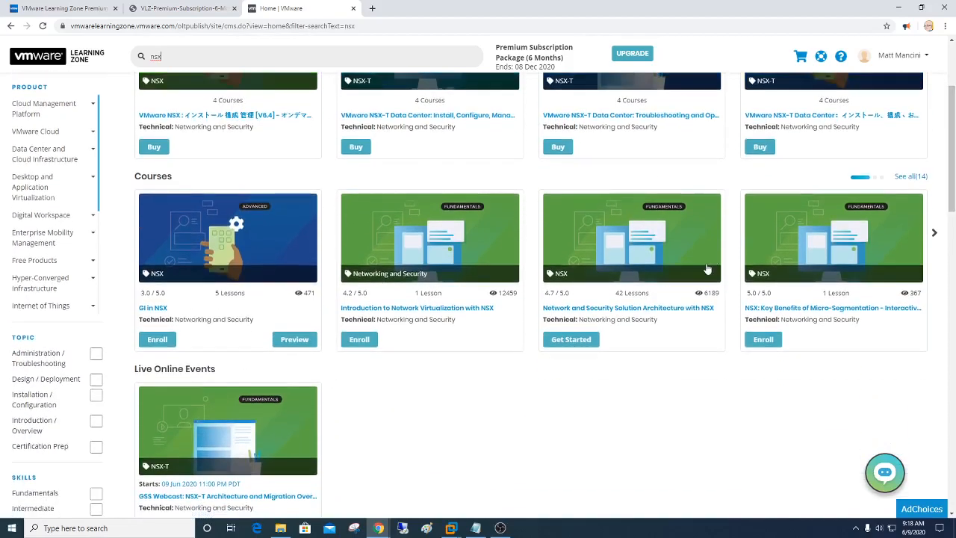
{"action": "mouse_move", "coordinate": [391, 343]}
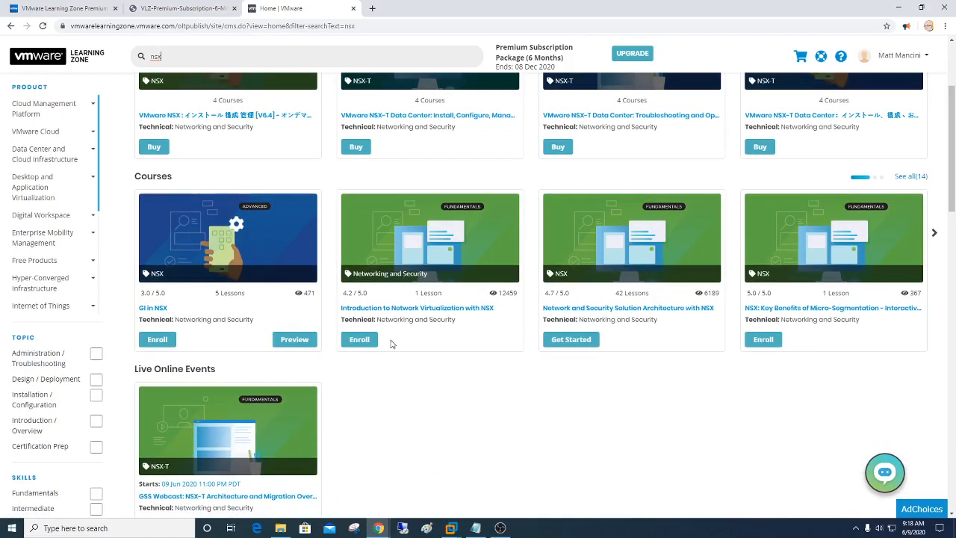
{"action": "left_click", "coordinate": [360, 340]}
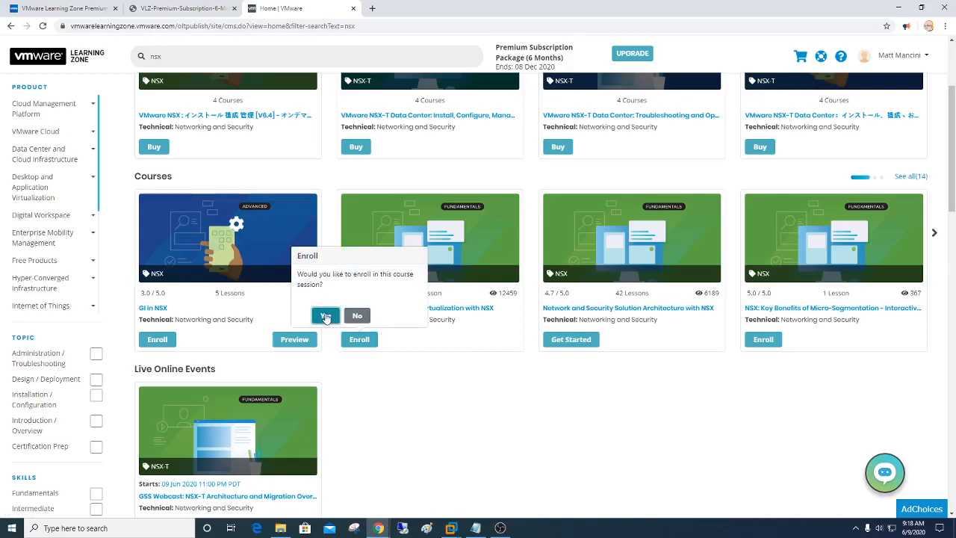
{"action": "left_click", "coordinate": [325, 316]}
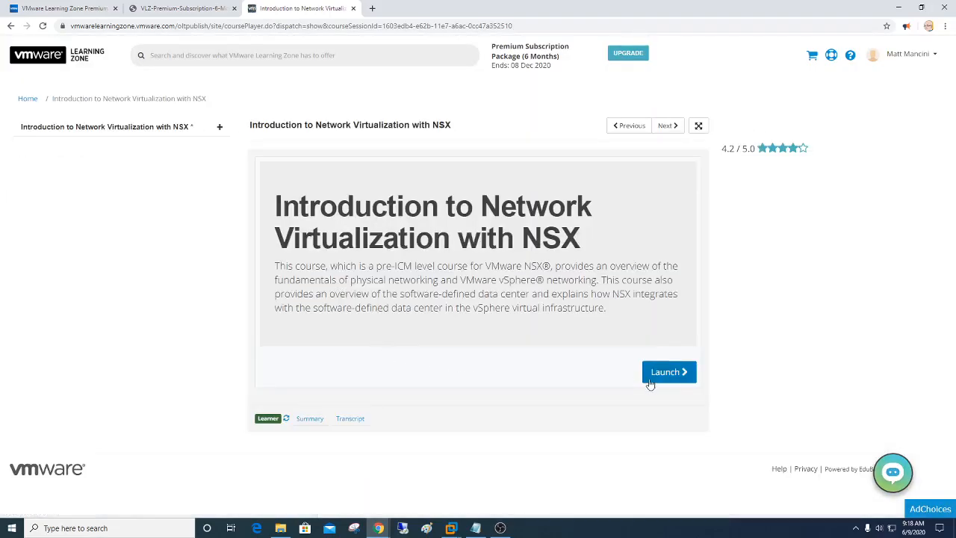
Step: Launch the Introduction to Network Virtualization with NSX course in the course player
{"action": "left_click", "coordinate": [669, 372]}
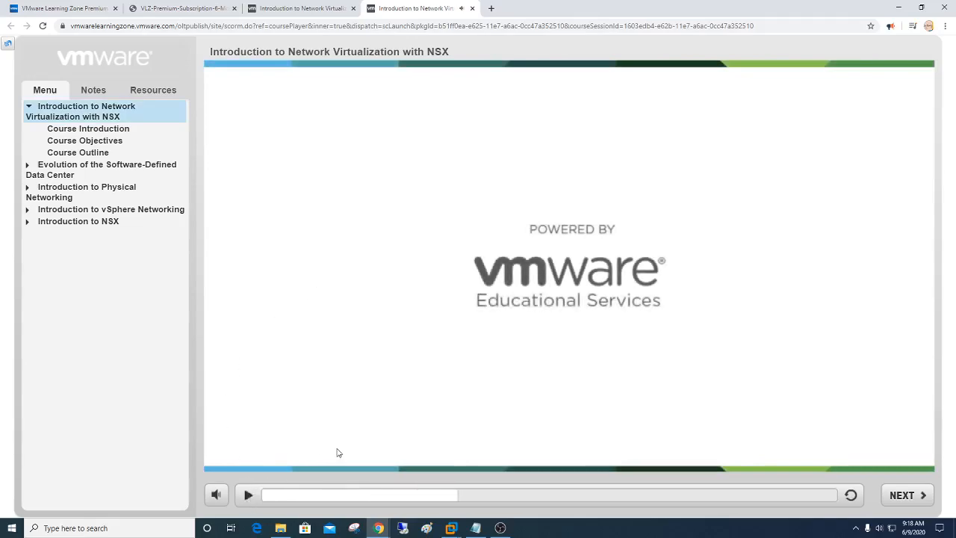
{"action": "mouse_move", "coordinate": [331, 301]}
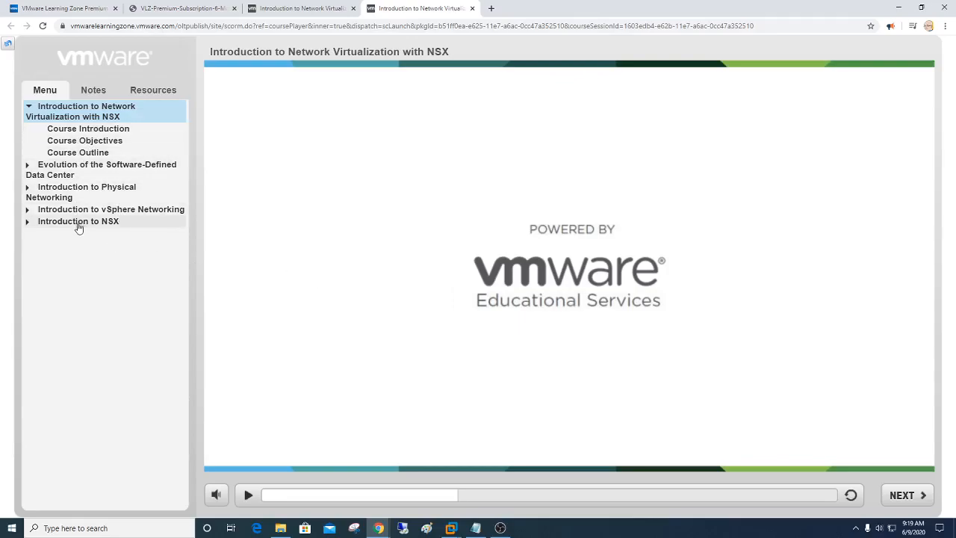
{"action": "mouse_move", "coordinate": [899, 470]}
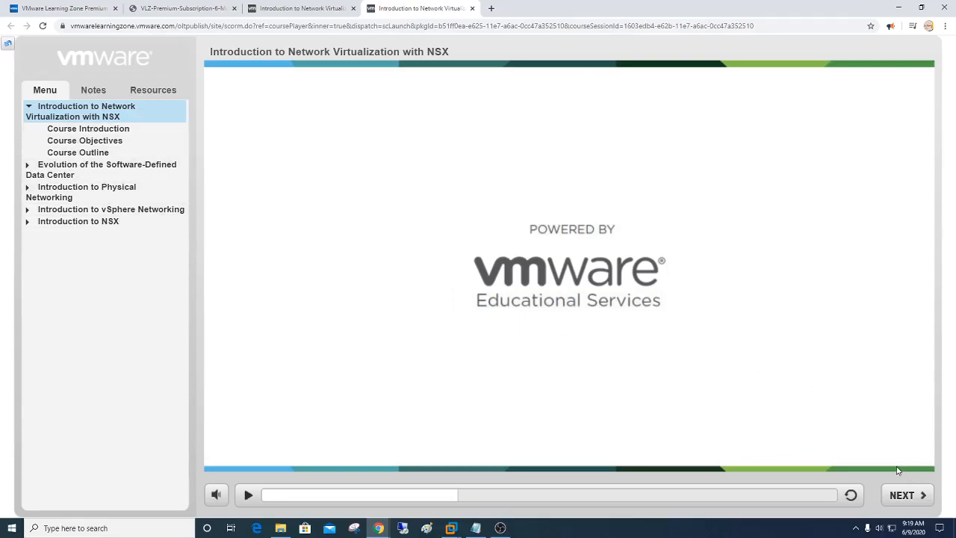
{"action": "mouse_move", "coordinate": [697, 334]}
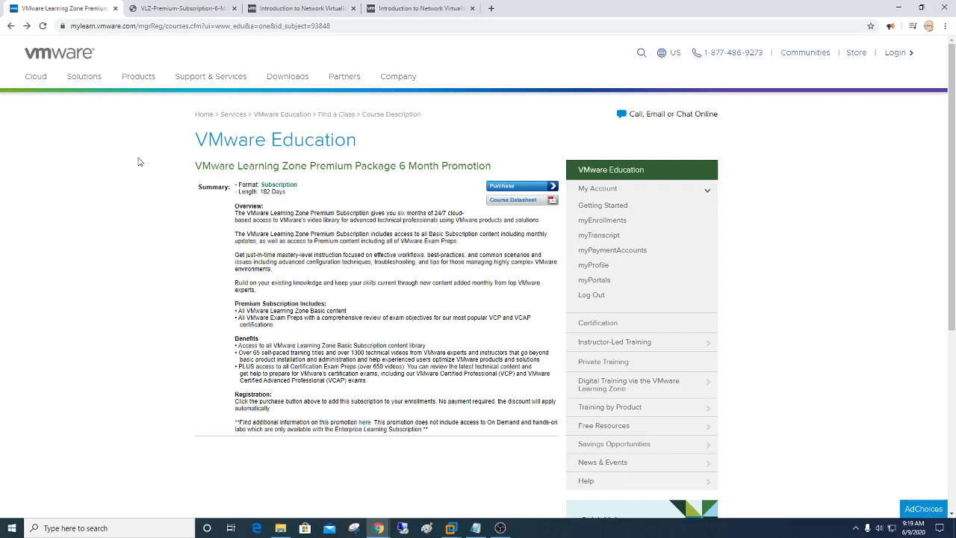
{"action": "mouse_move", "coordinate": [412, 166]}
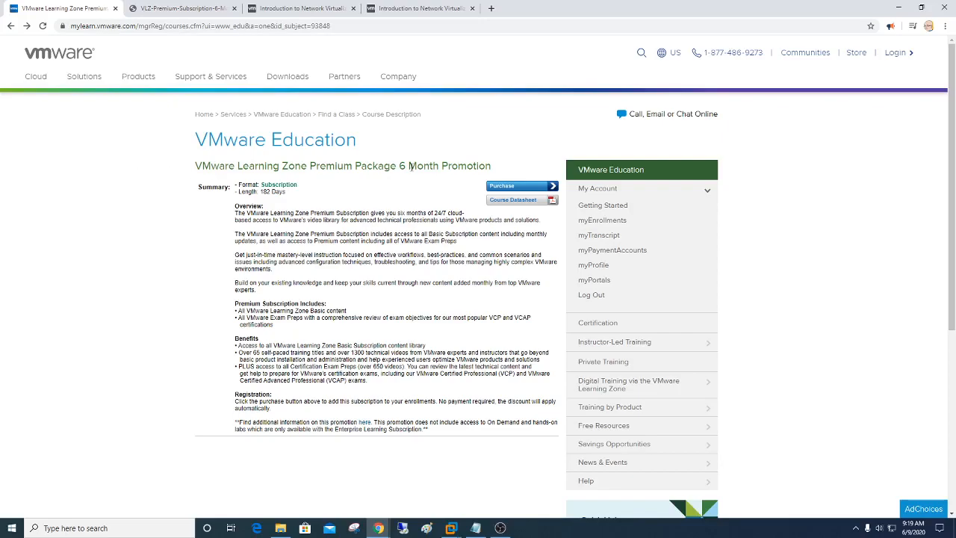